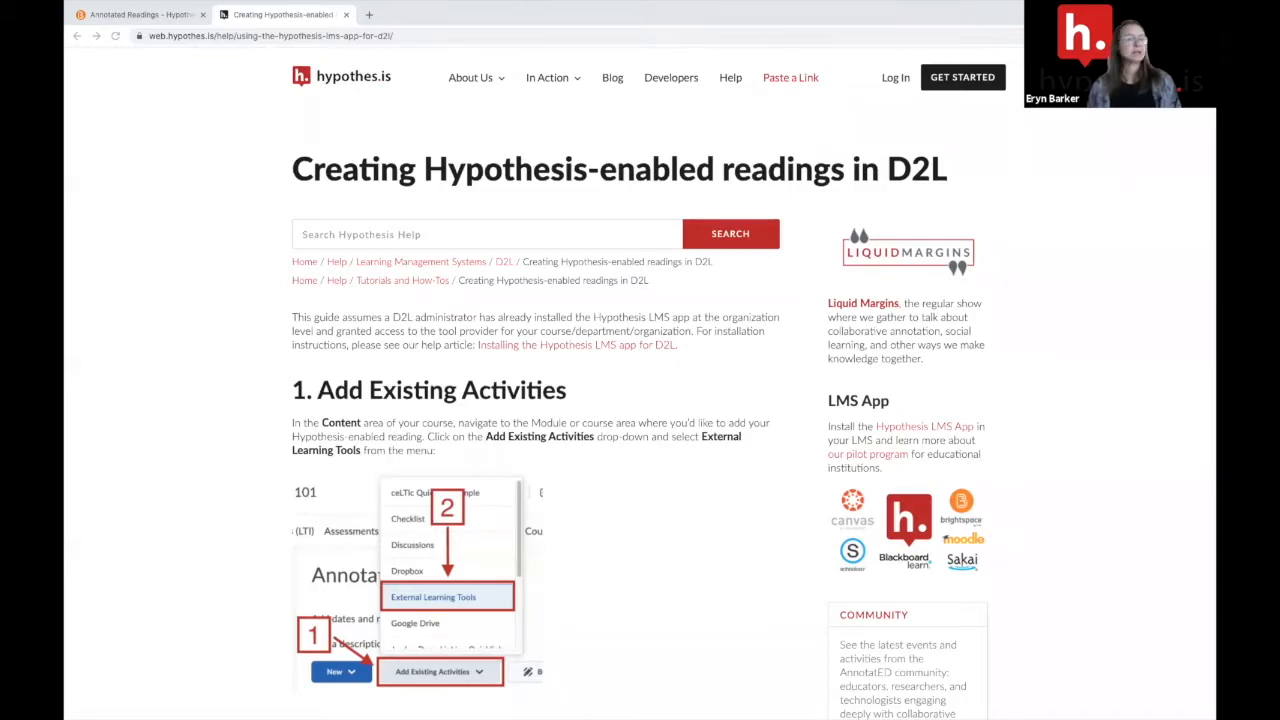
mouse_move(350, 226)
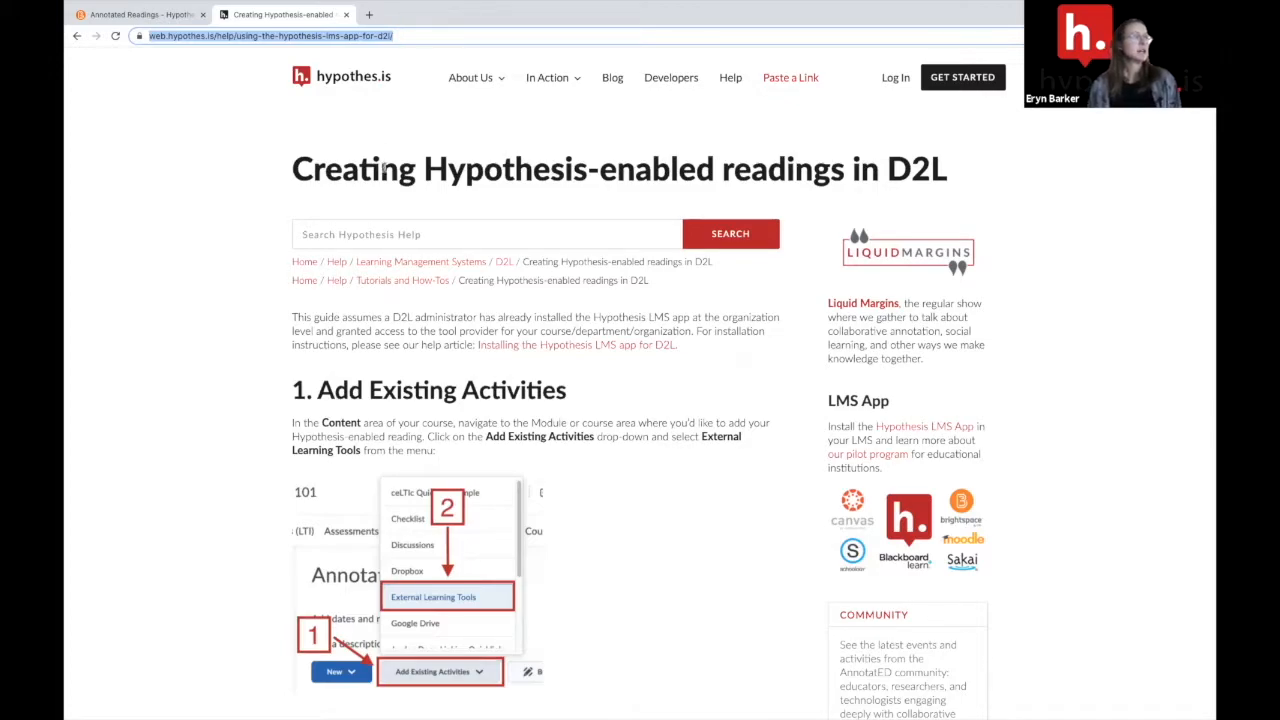
Start a new External Tool Activity in the Annotated Readings module from the D2L tab.
scroll(down, 3)
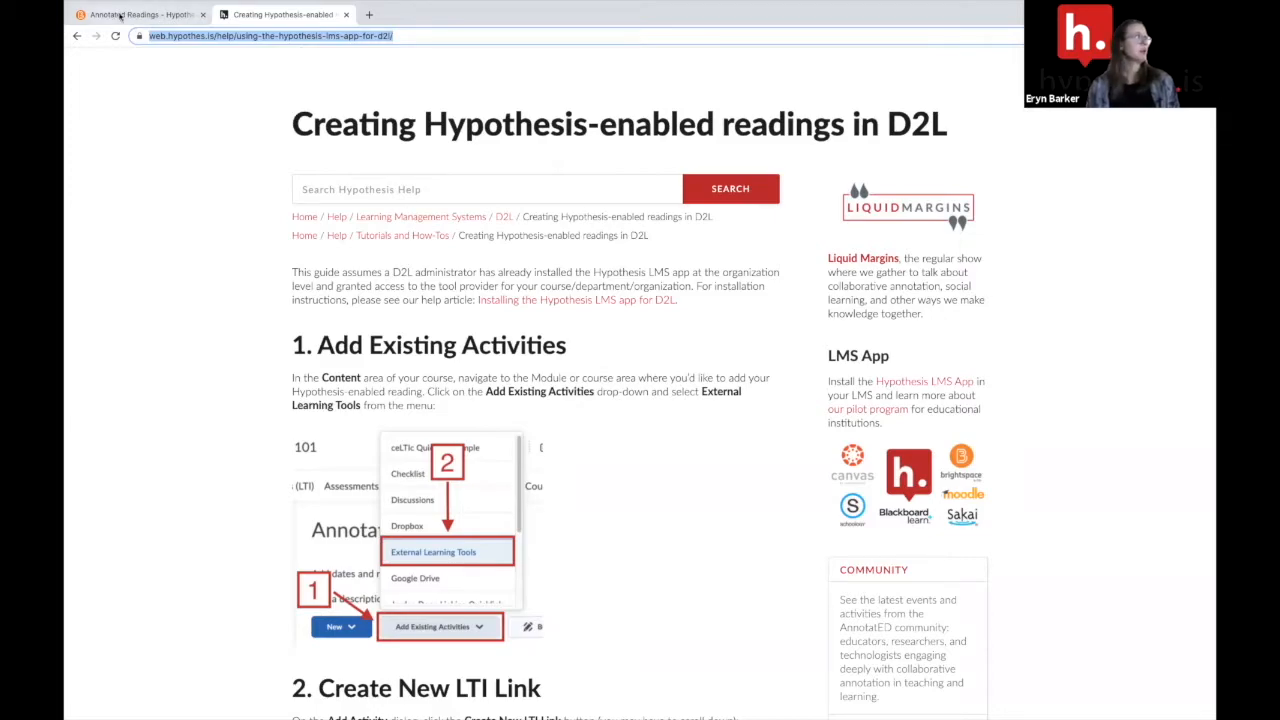
click(140, 14)
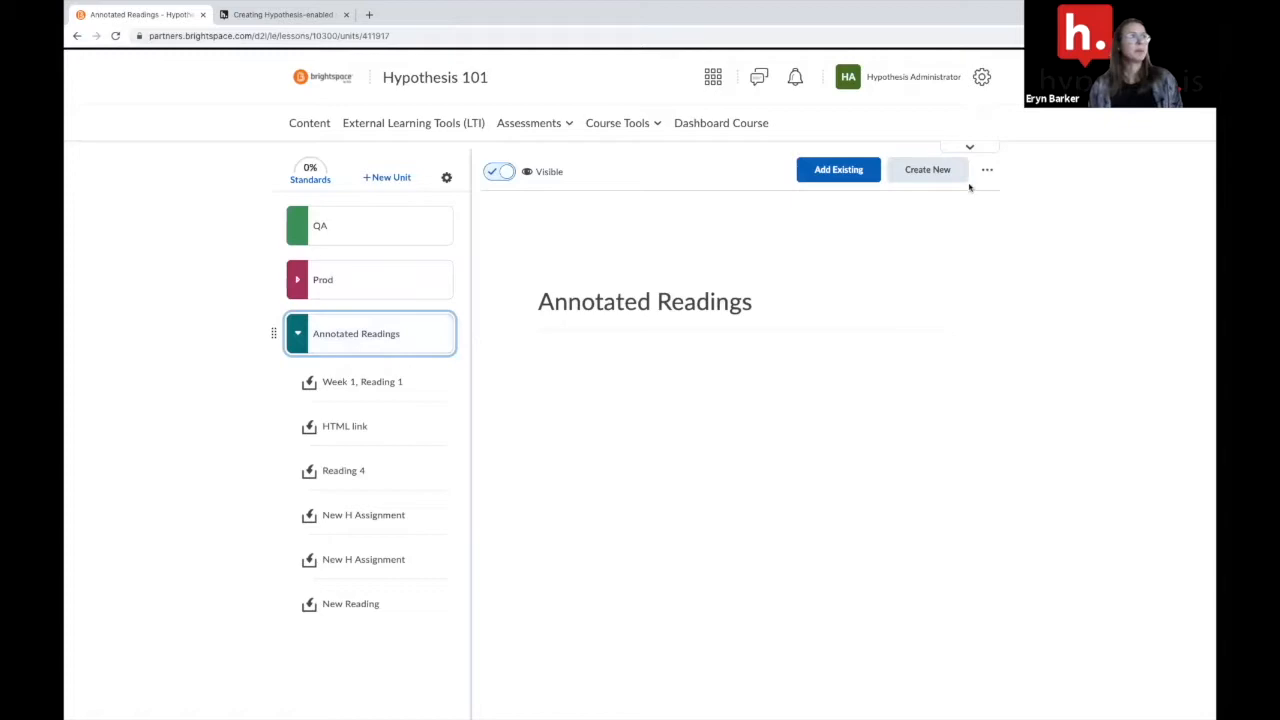
click(928, 168)
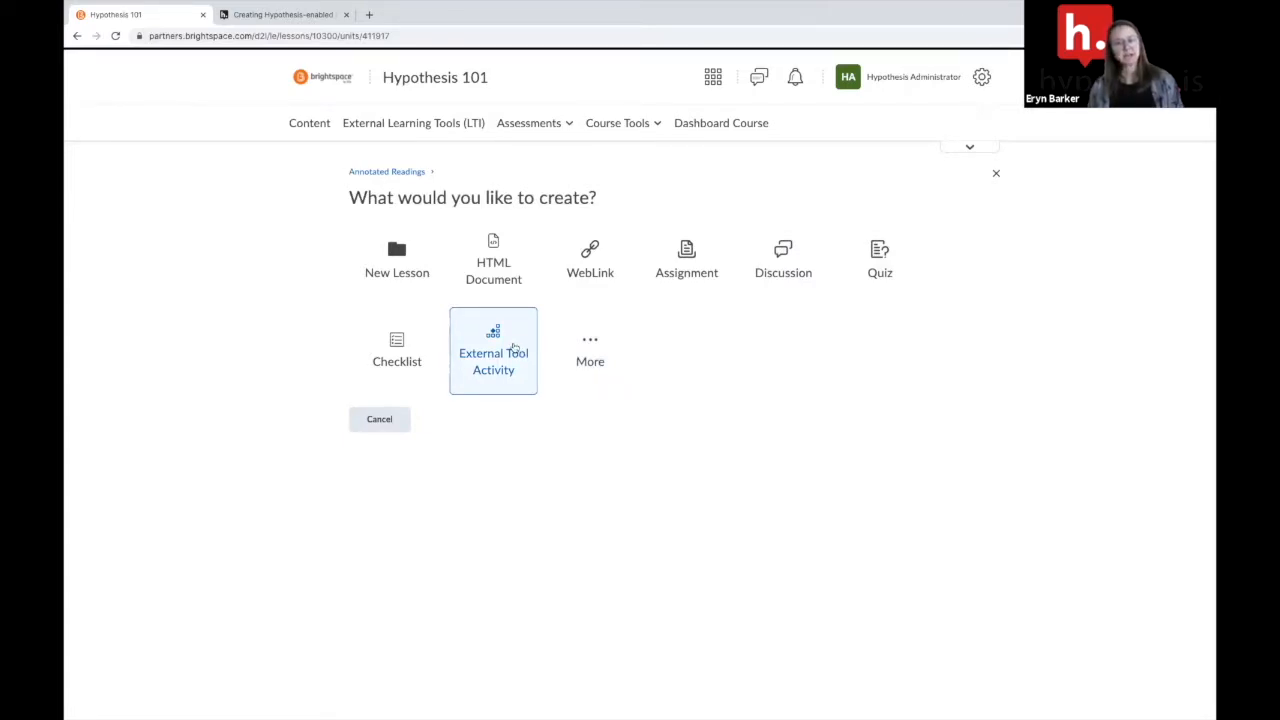
click(492, 360)
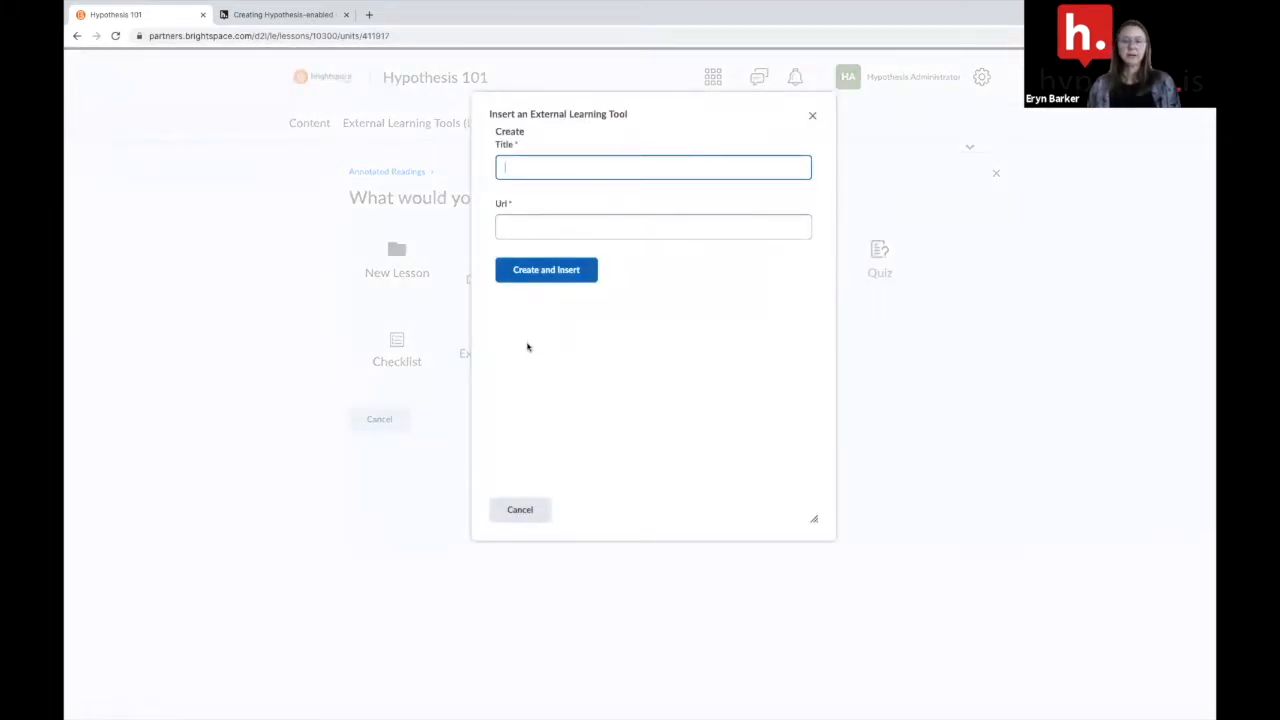
Title the external tool 'What I Really Want' and return to the Hypothesis help article.
text(What I)
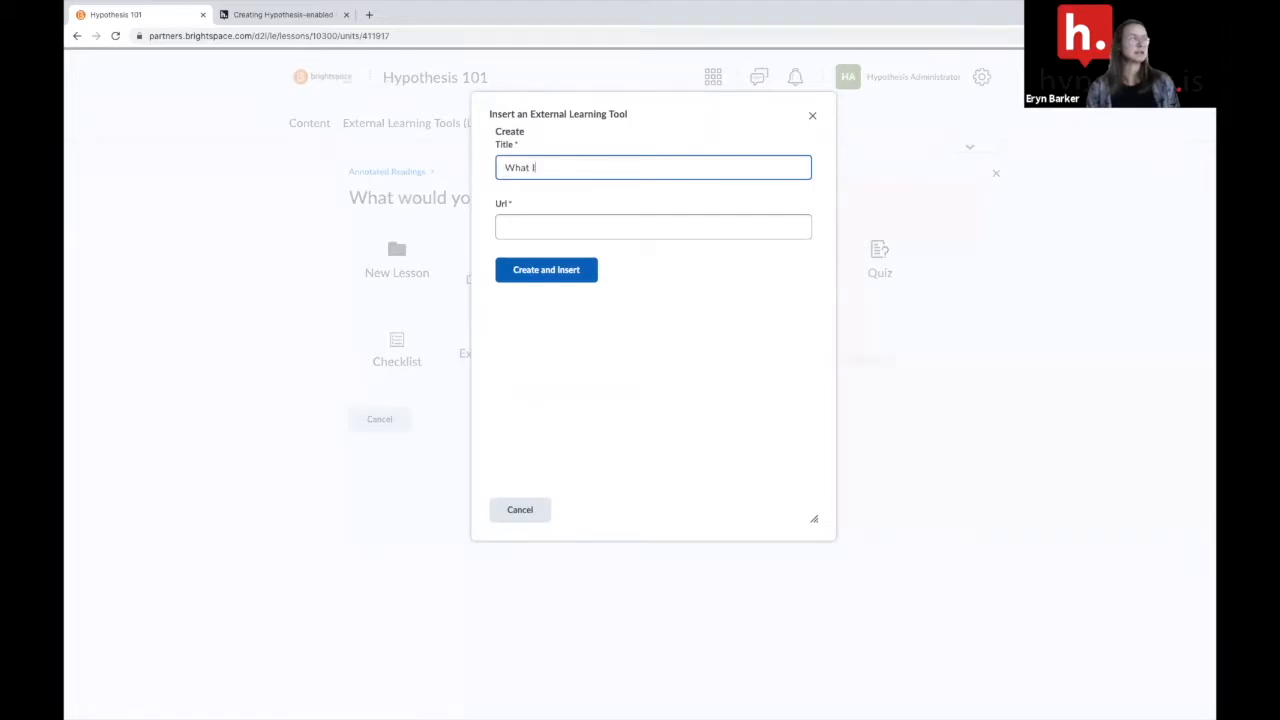
text(Really W)
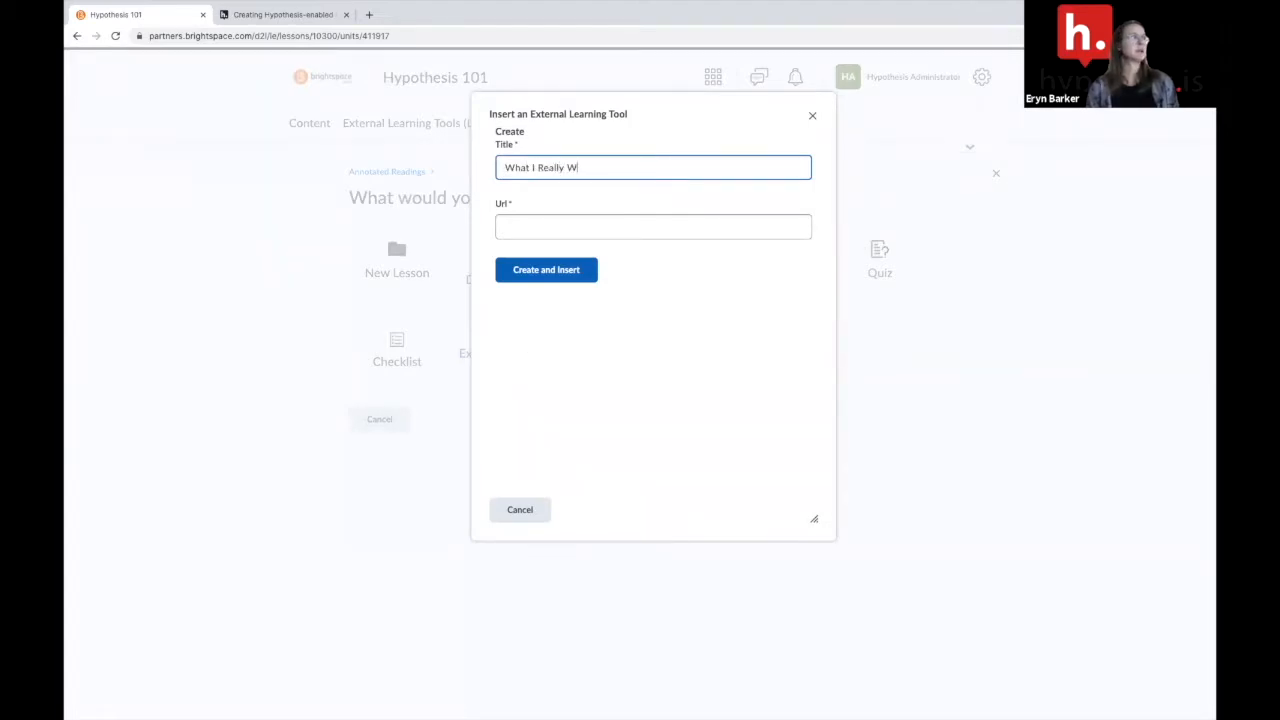
text(ant)
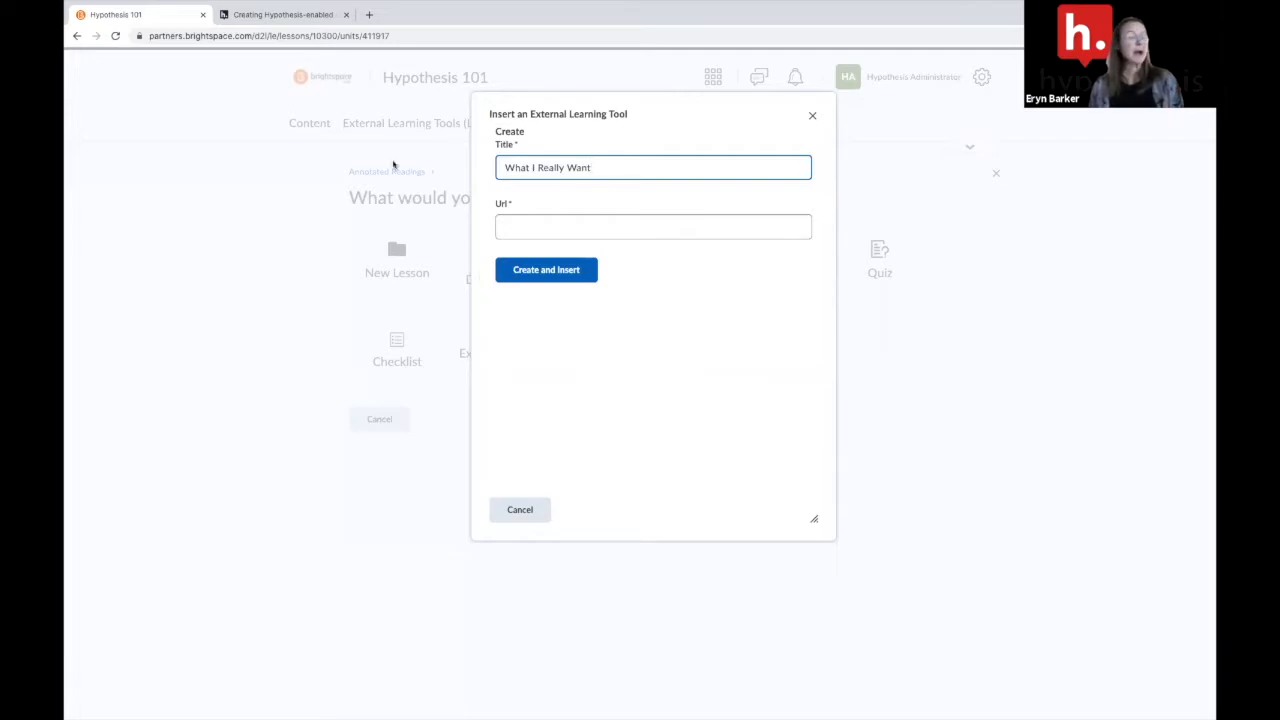
click(284, 14)
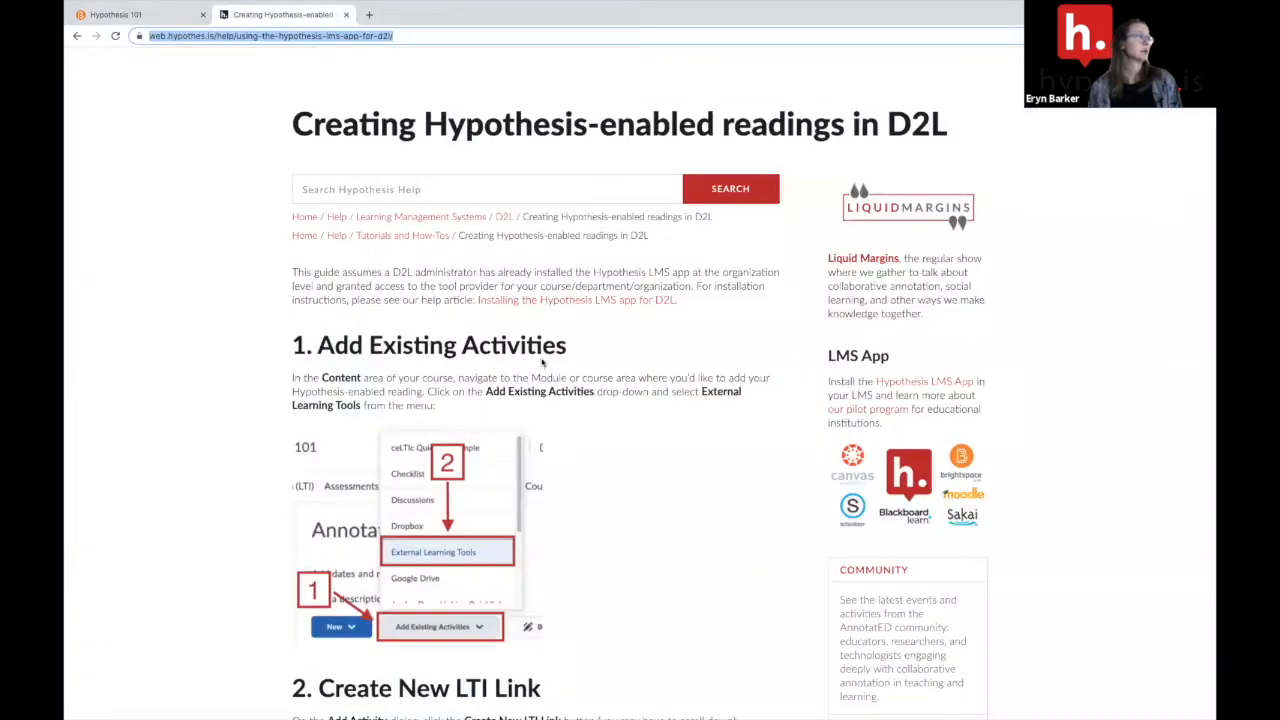
Select the Hypothesis LTI launch URL shown in step 3 of the help guide.
scroll(down, 3)
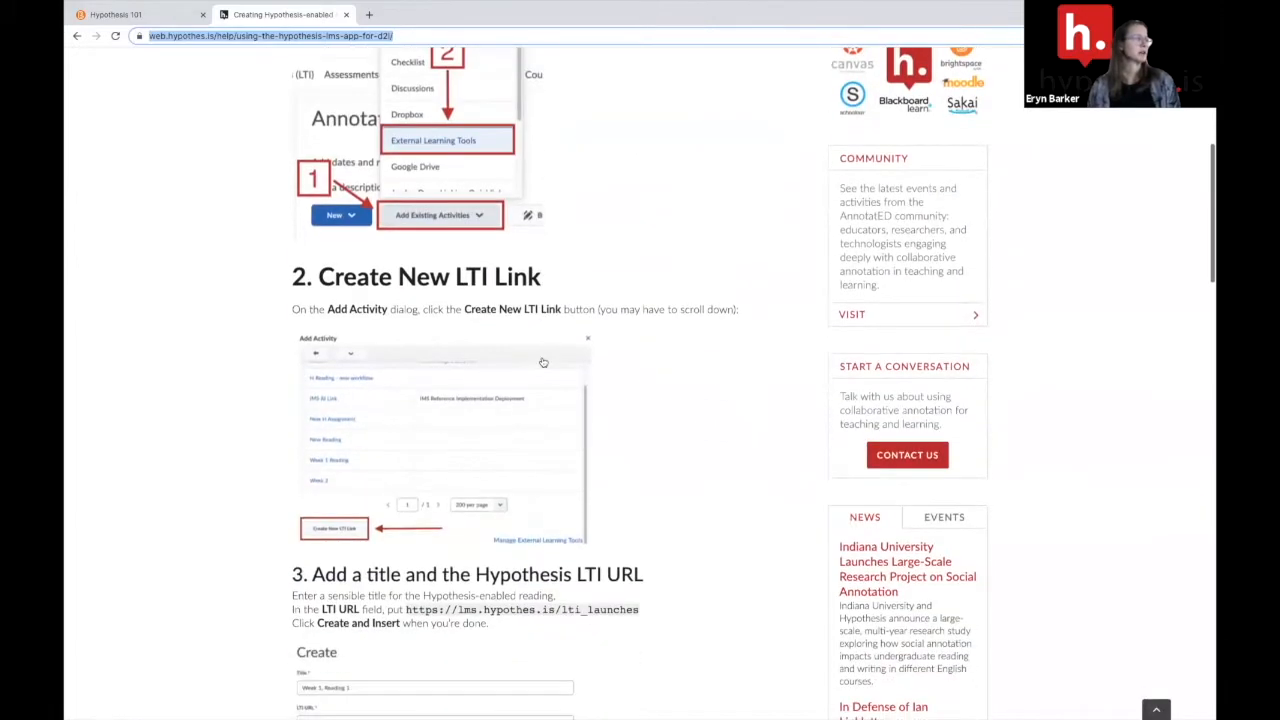
scroll(down, 3)
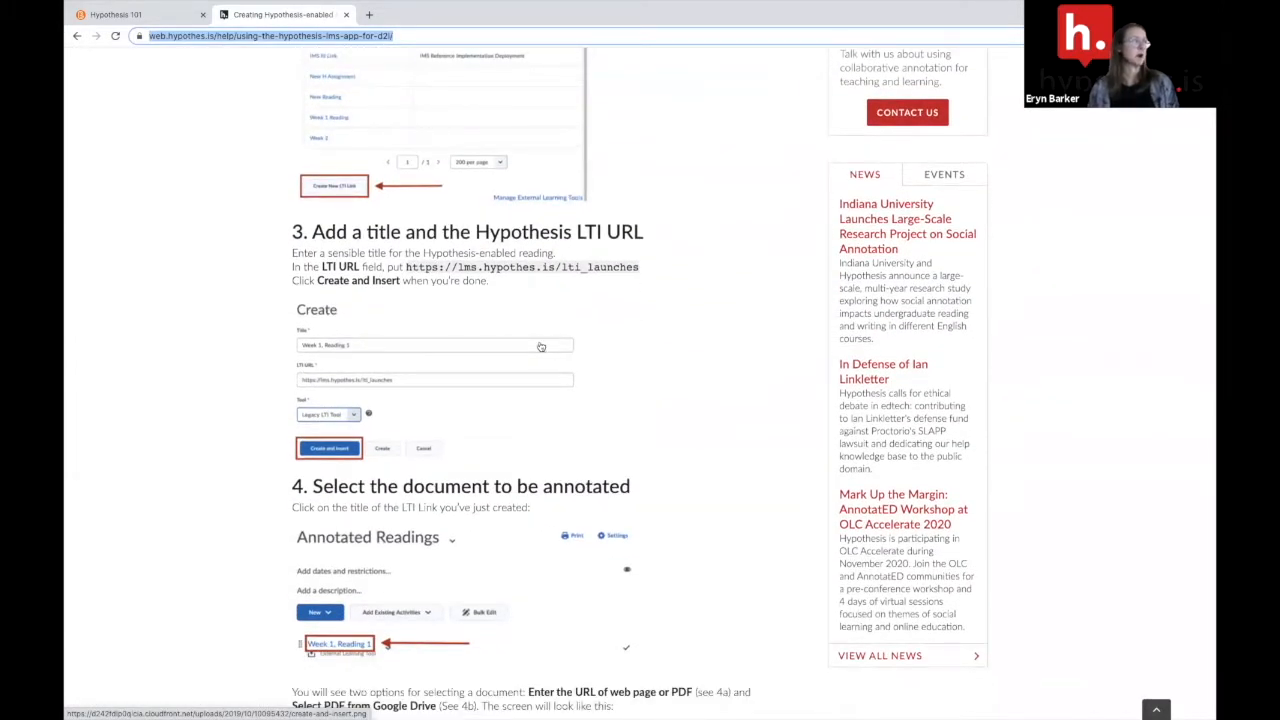
mouse_move(604, 284)
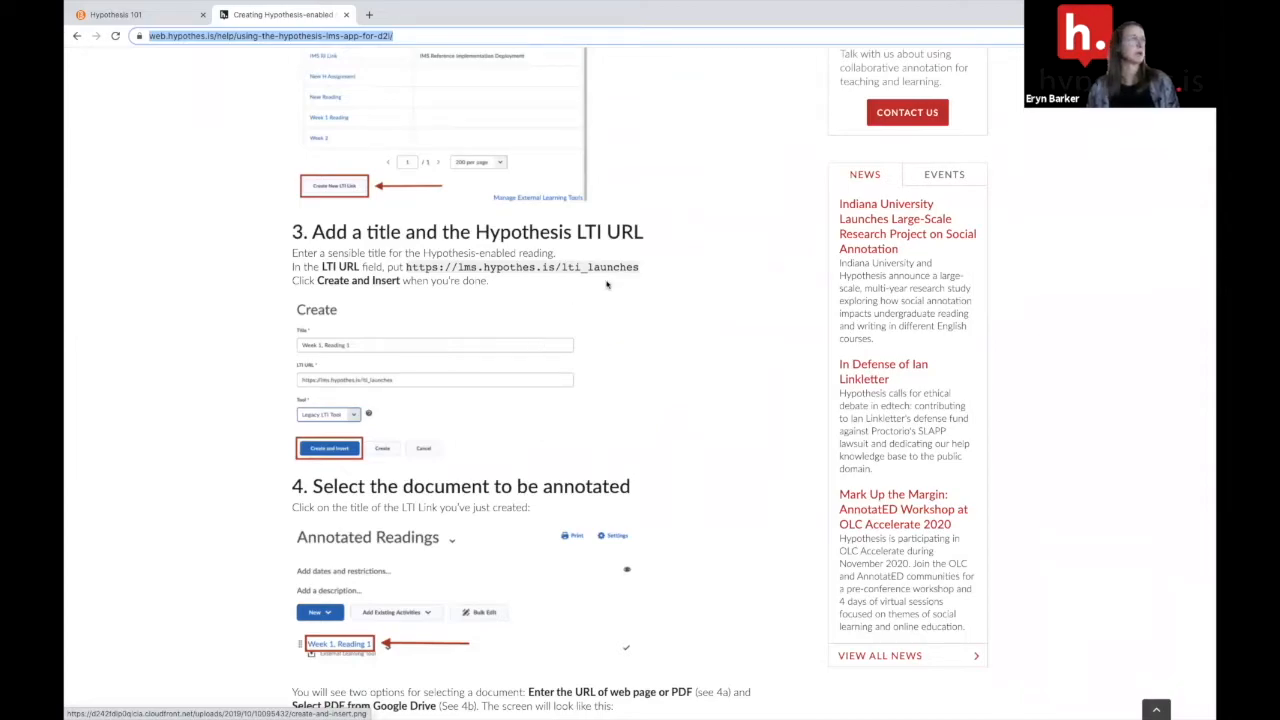
double_click(522, 268)
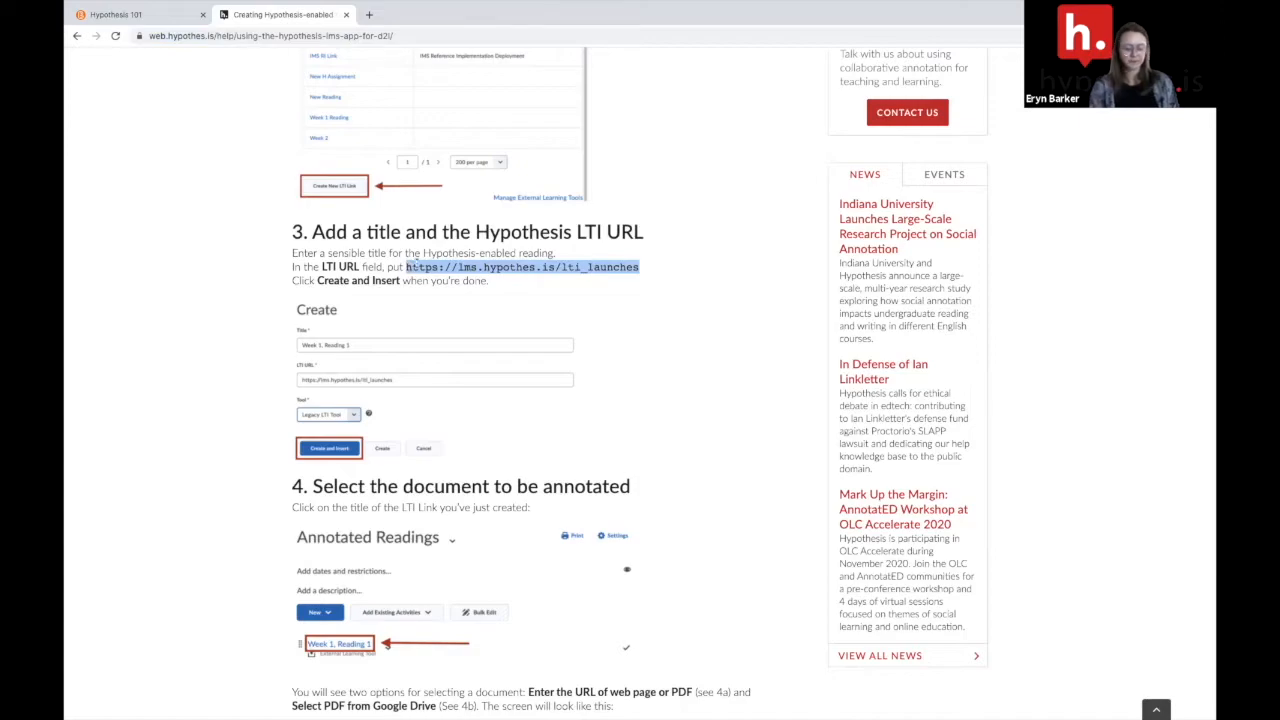
mouse_move(424, 300)
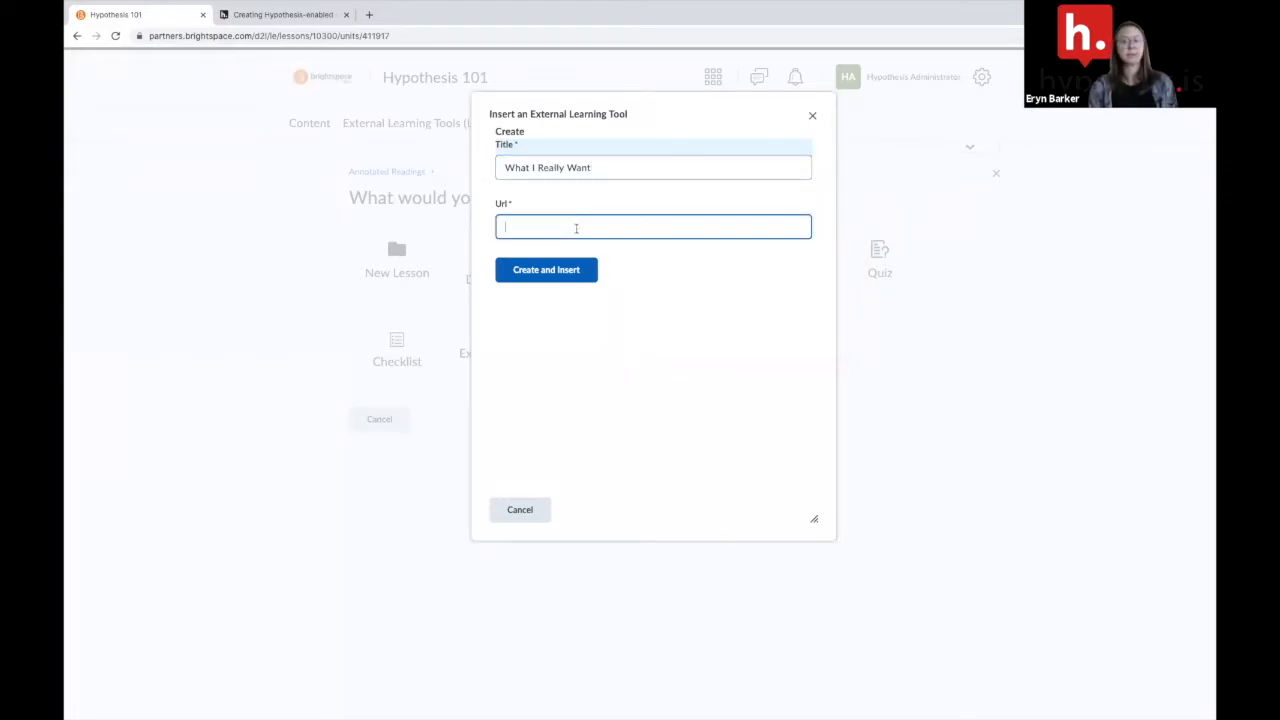
text(https://lms.hypothes.is/lti_launches)
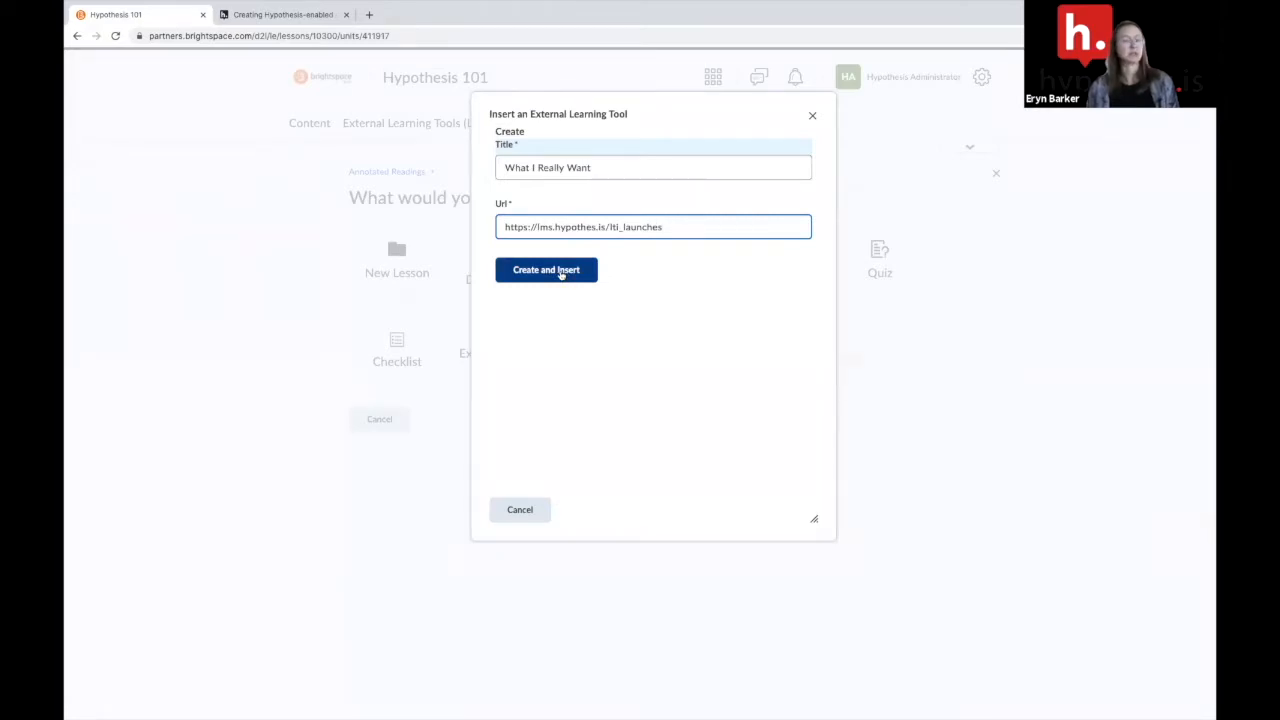
click(546, 270)
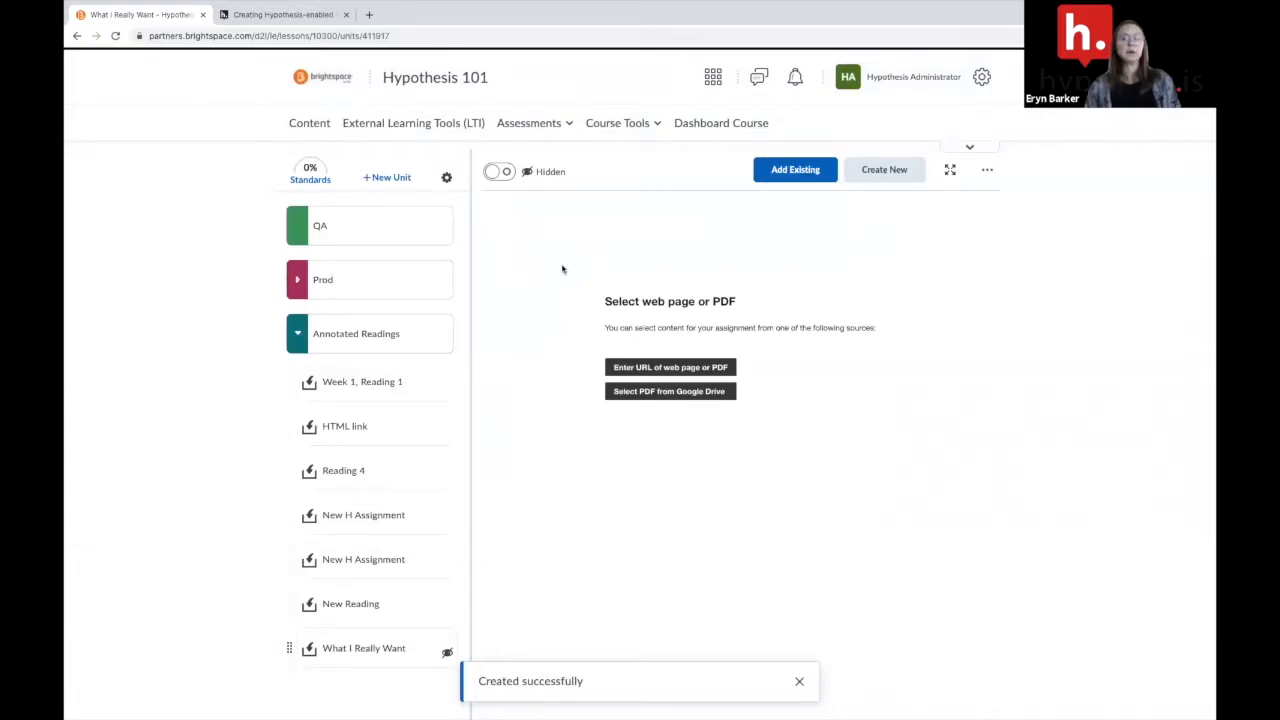
Choose Select PDF from Google Drive and sign in with the Google account.
click(800, 680)
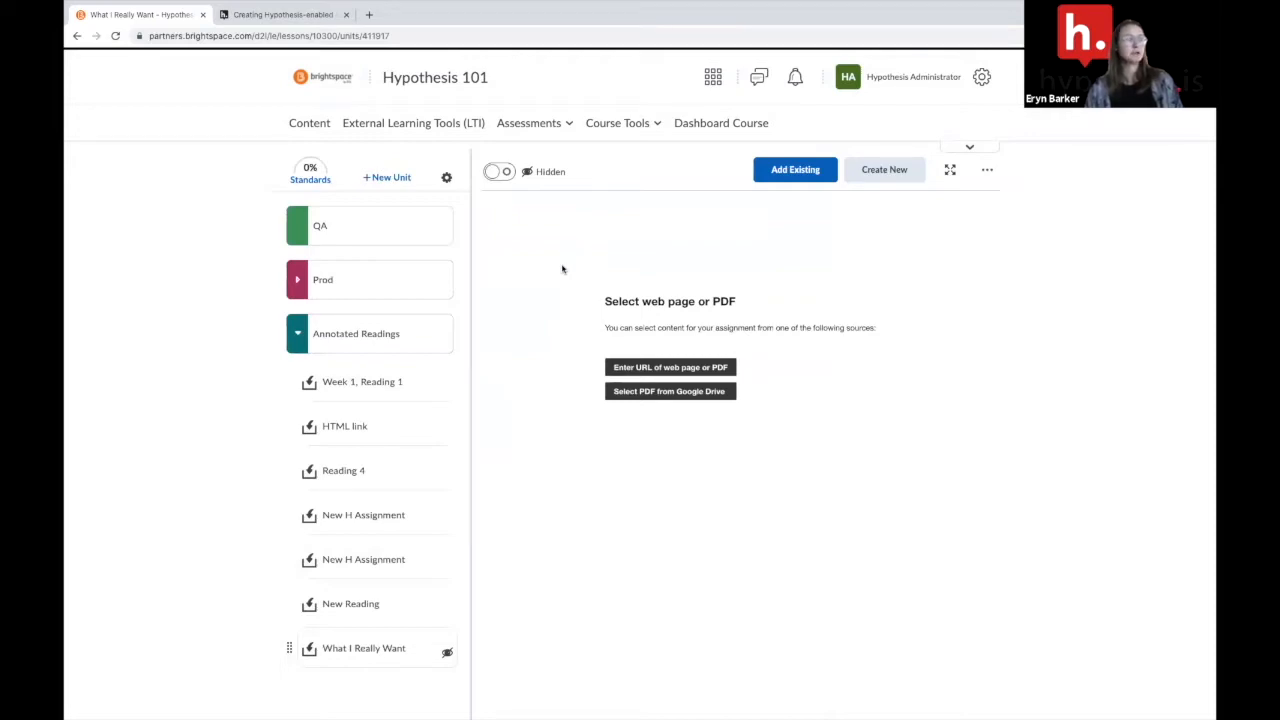
mouse_move(632, 324)
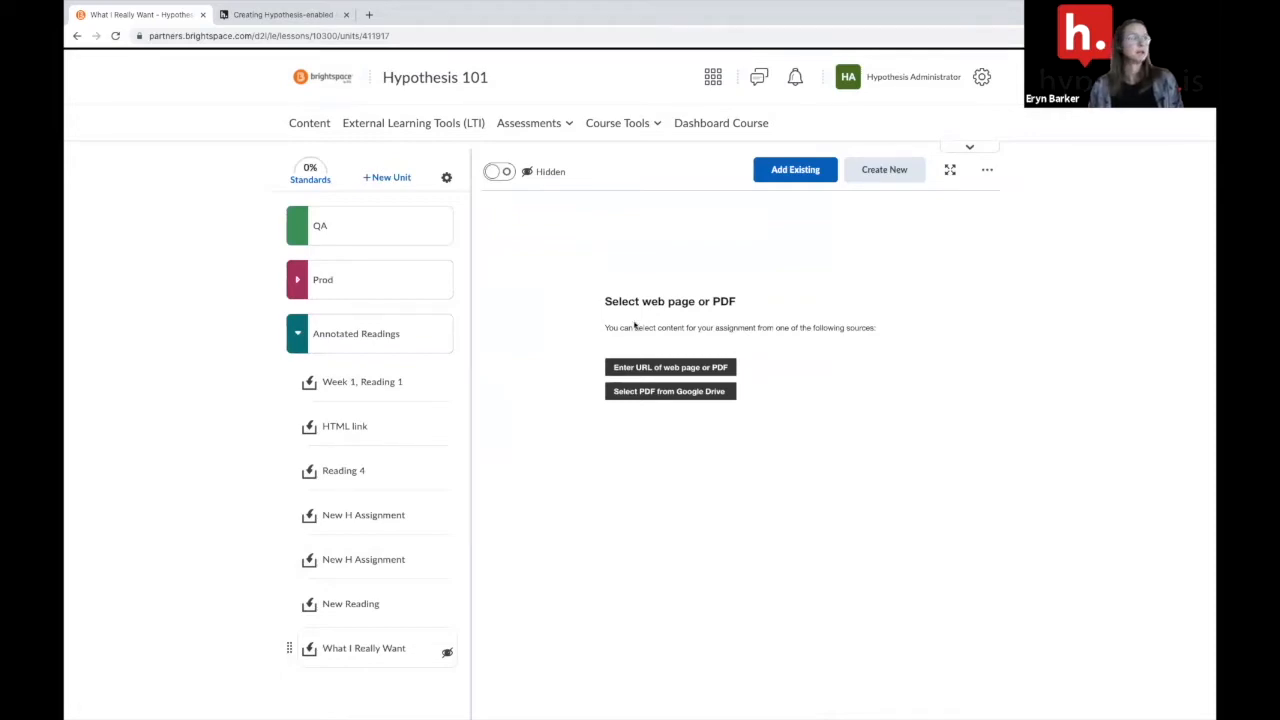
click(668, 390)
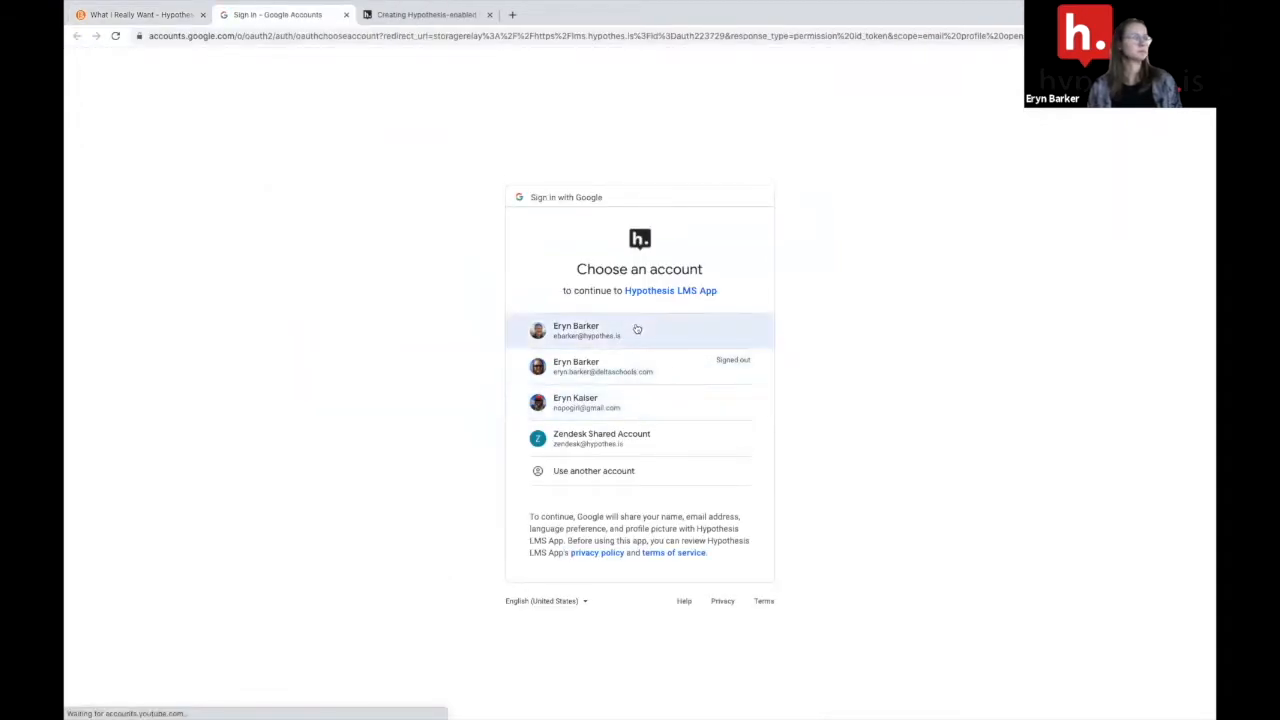
click(640, 330)
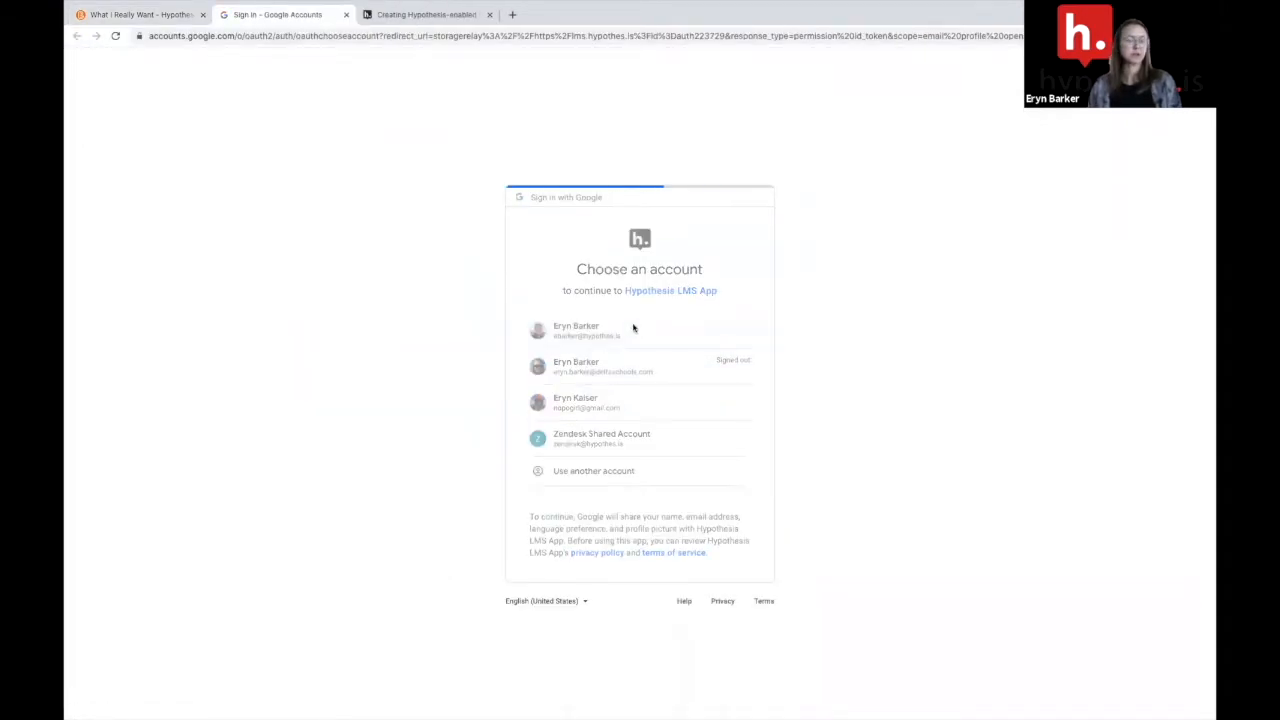
click(576, 330)
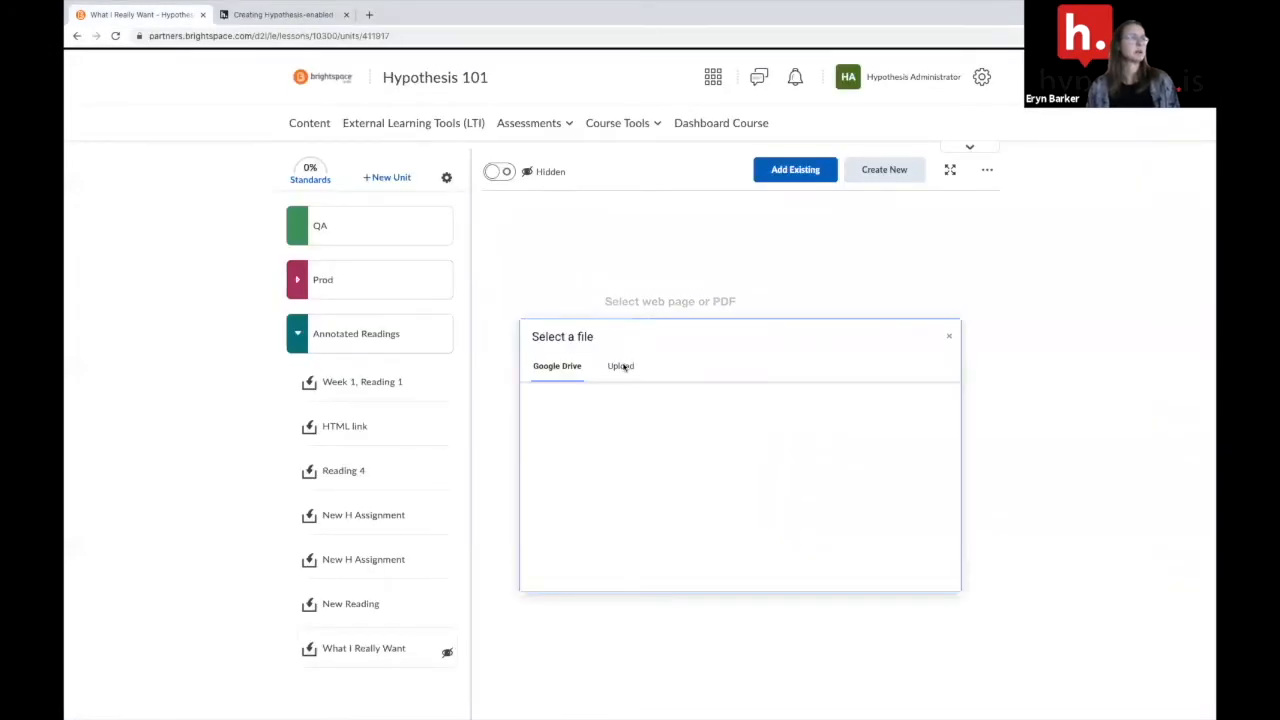
Pick the What I Really Want PDF from the Drive files and confirm it for the activity.
click(556, 366)
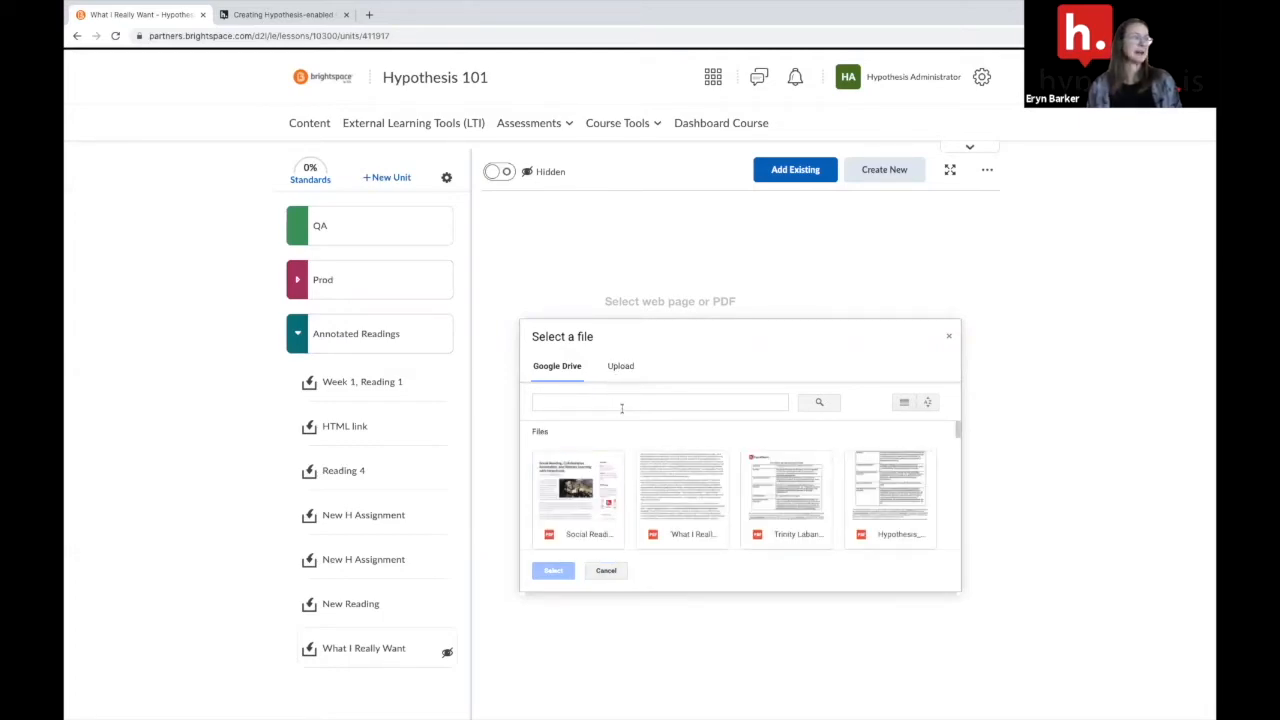
click(684, 496)
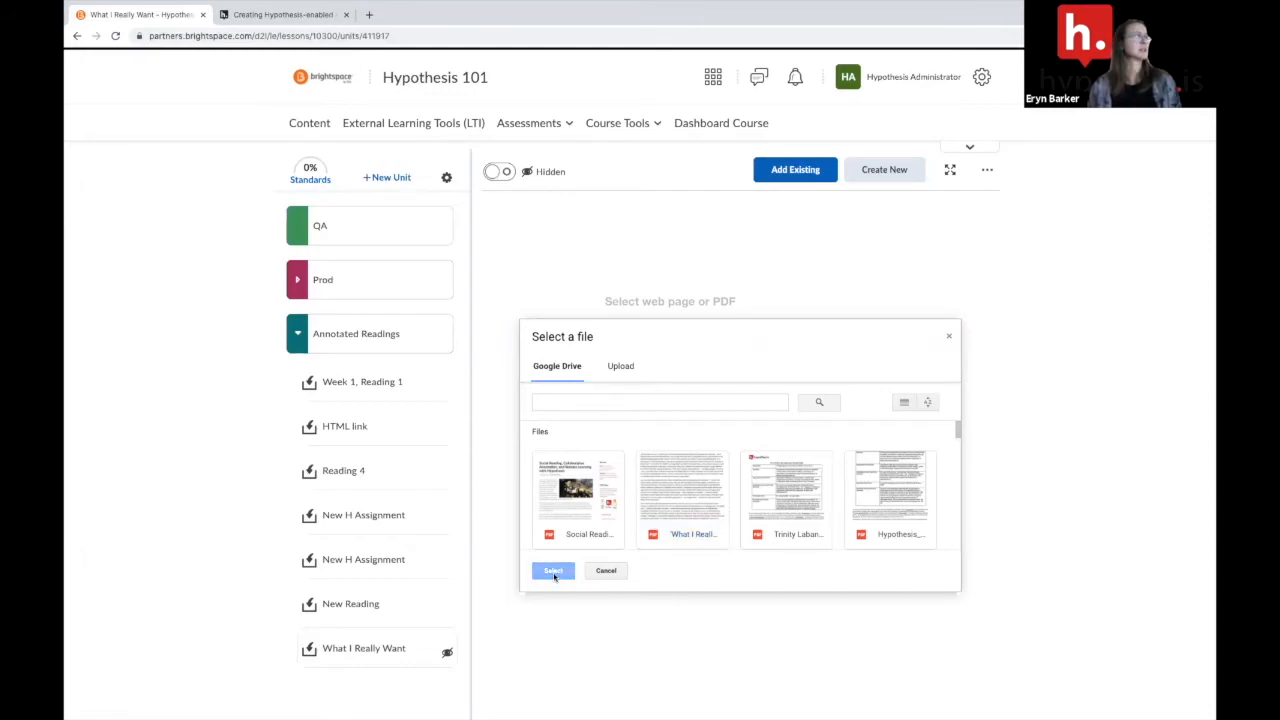
click(552, 570)
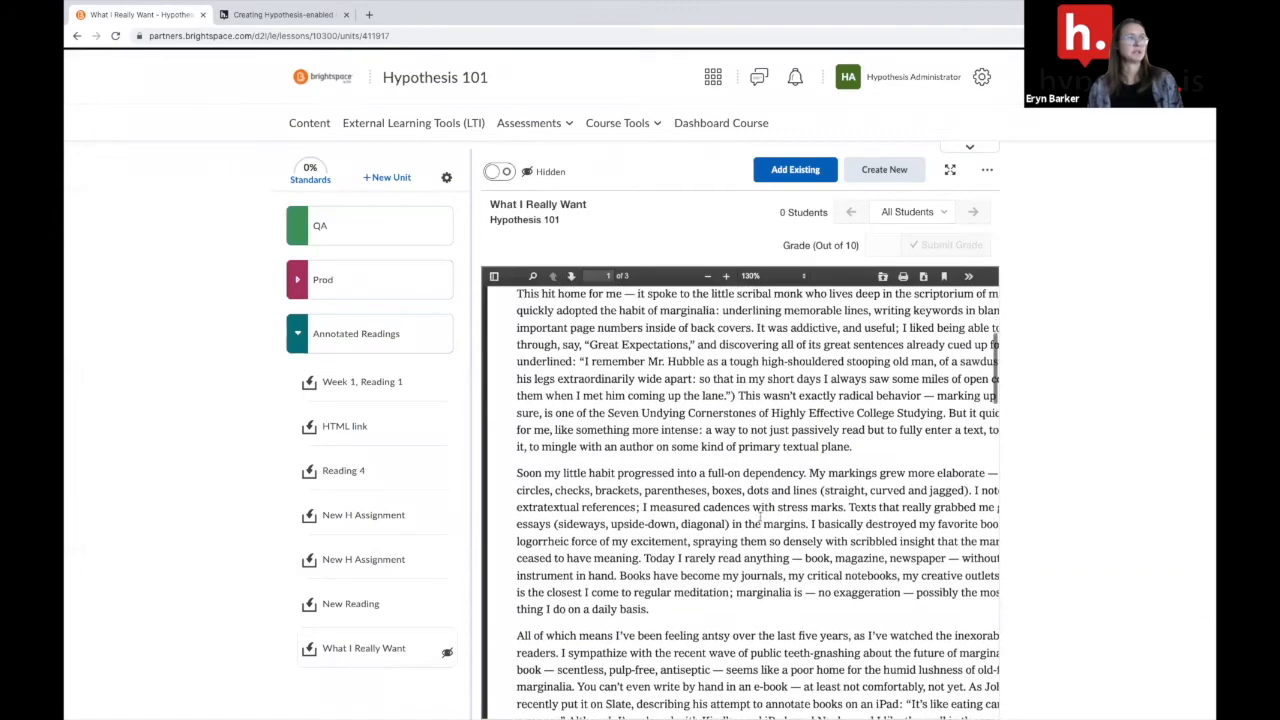
Show the What I Really Want reading in full screen.
scroll(up, 3)
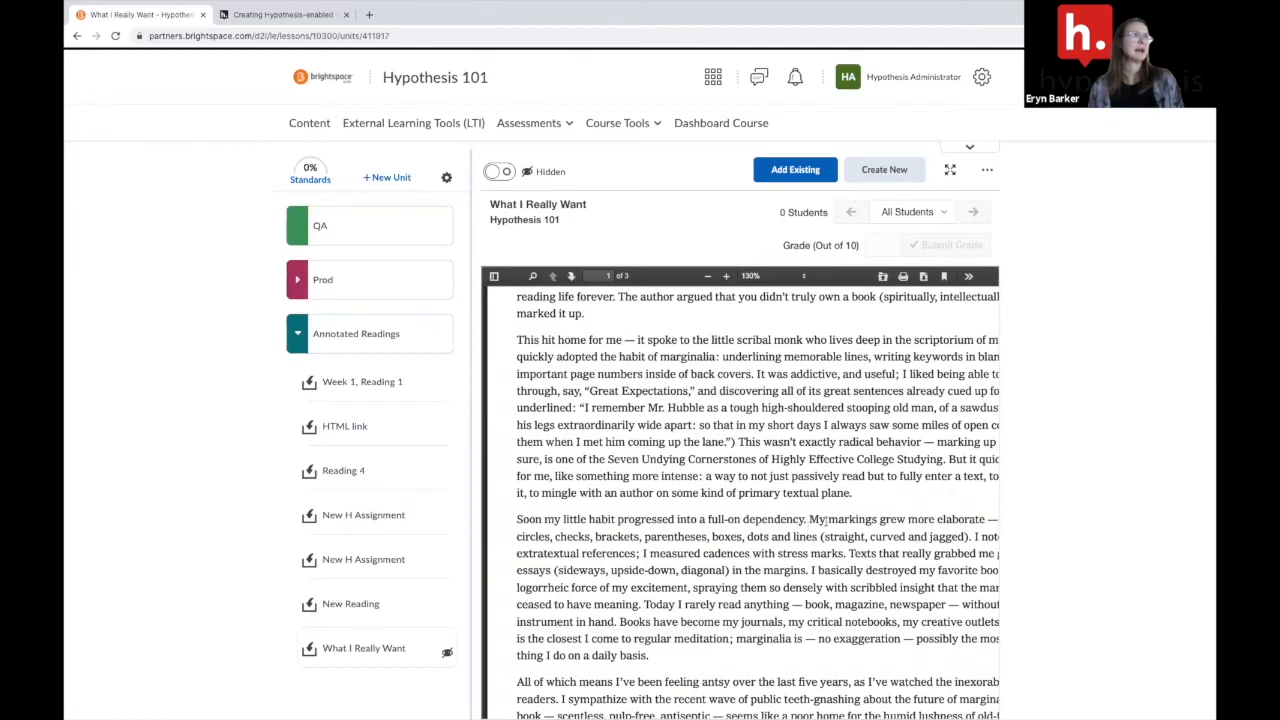
mouse_move(896, 314)
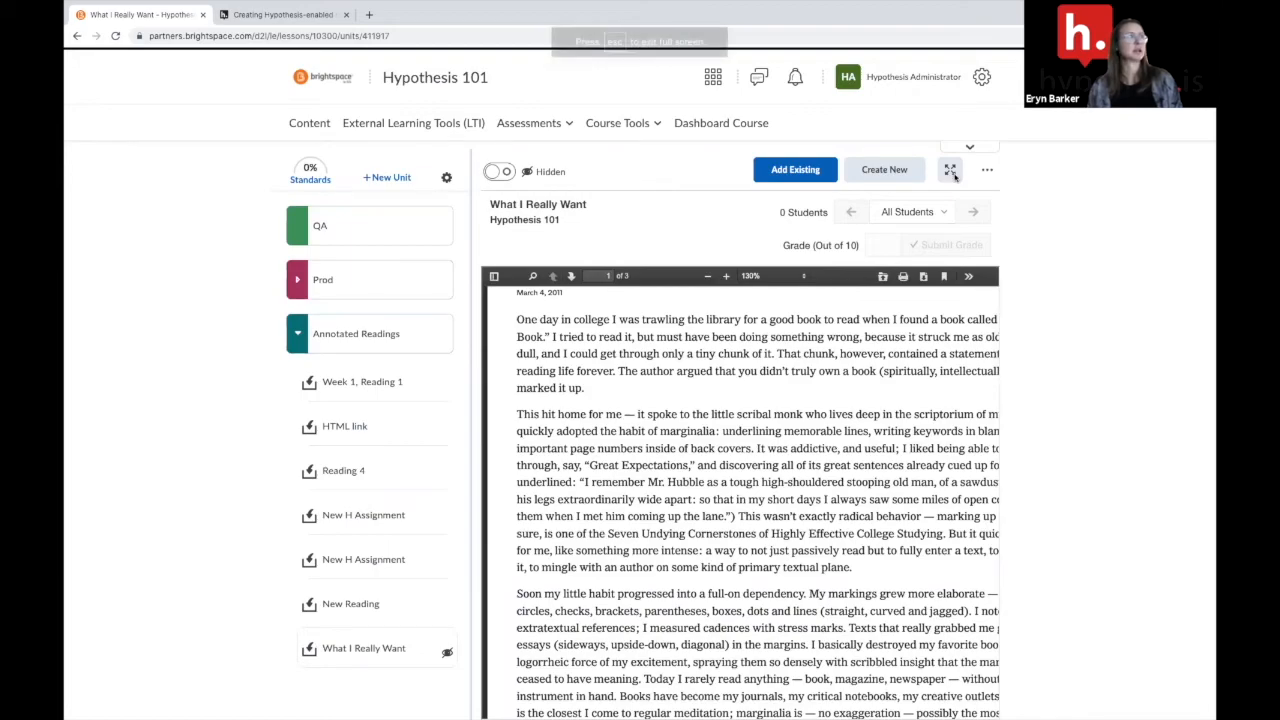
click(950, 168)
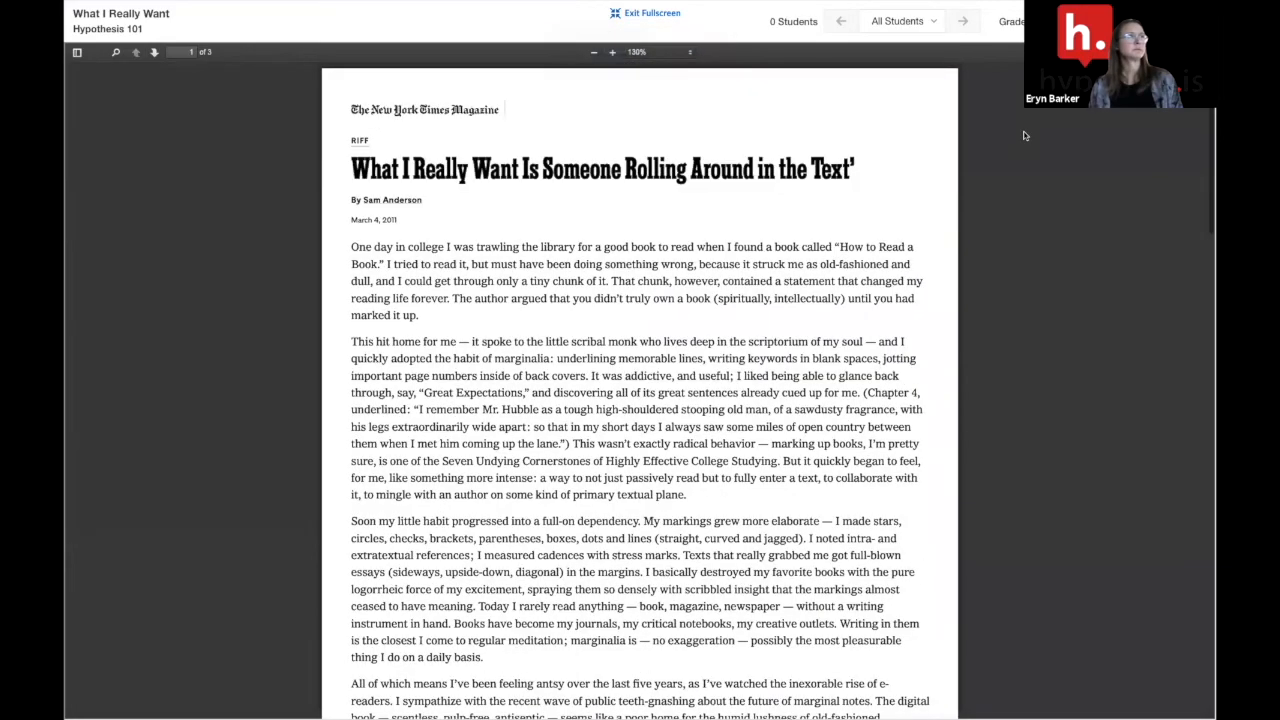
mouse_move(1116, 264)
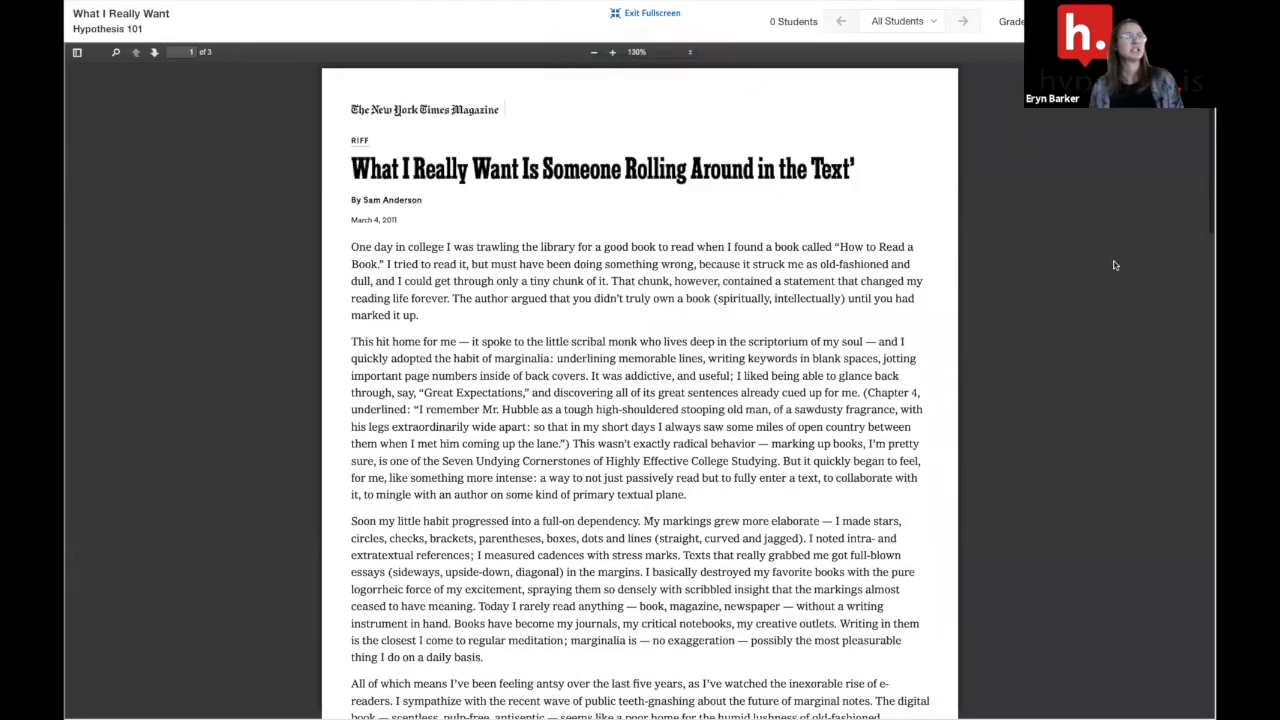